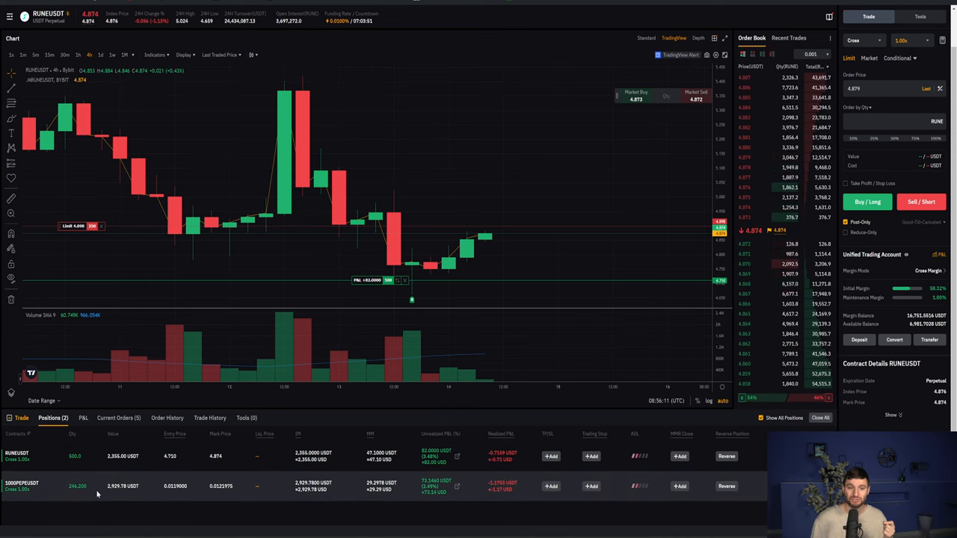
mouse_move(501, 229)
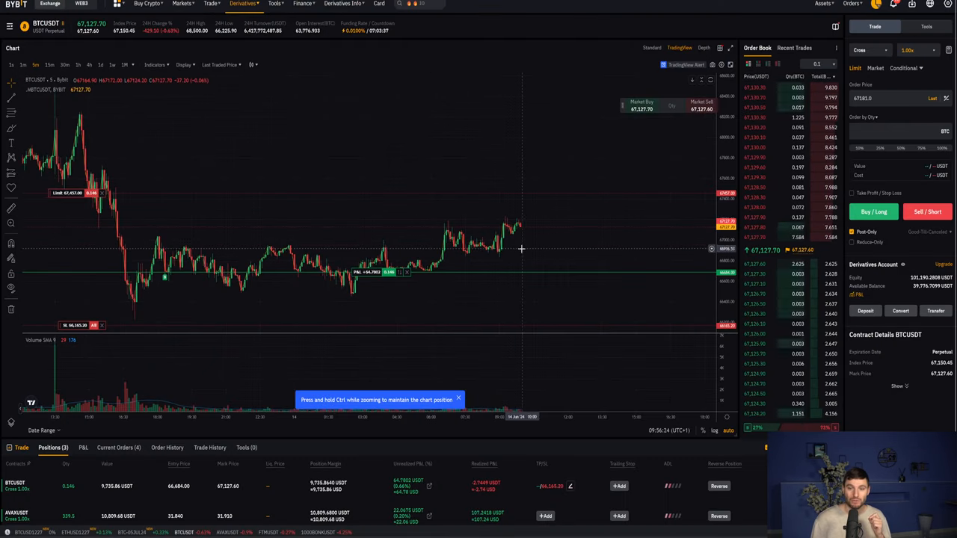
mouse_move(594, 202)
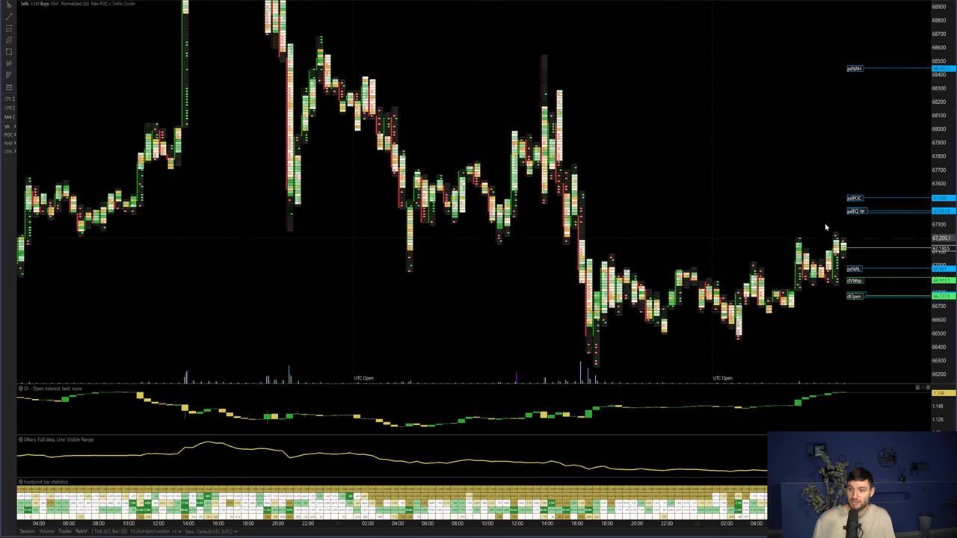
mouse_move(883, 212)
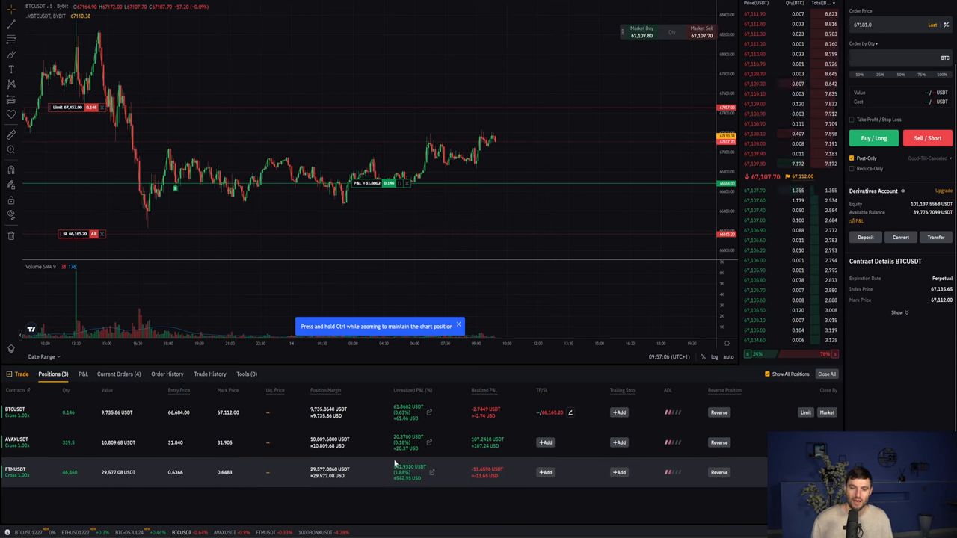
mouse_move(524, 108)
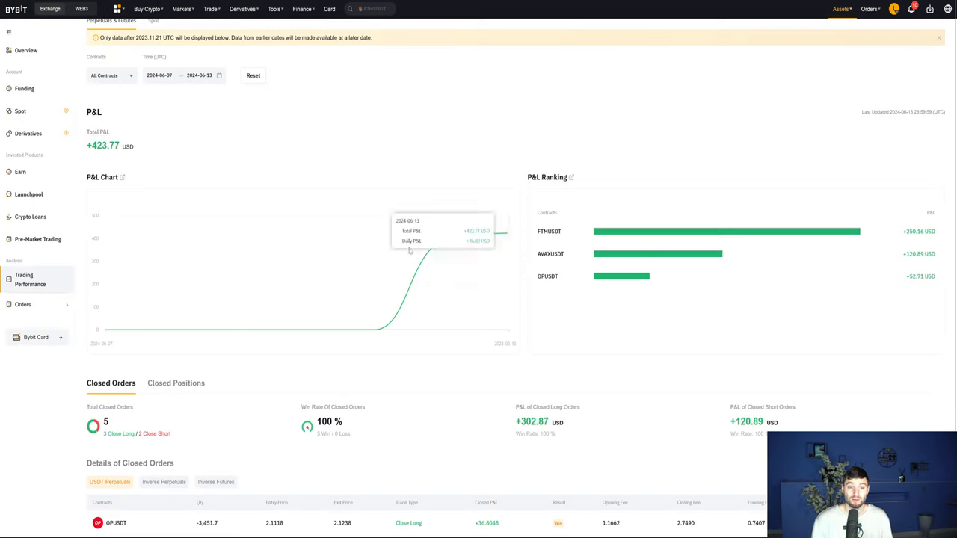
mouse_move(374, 453)
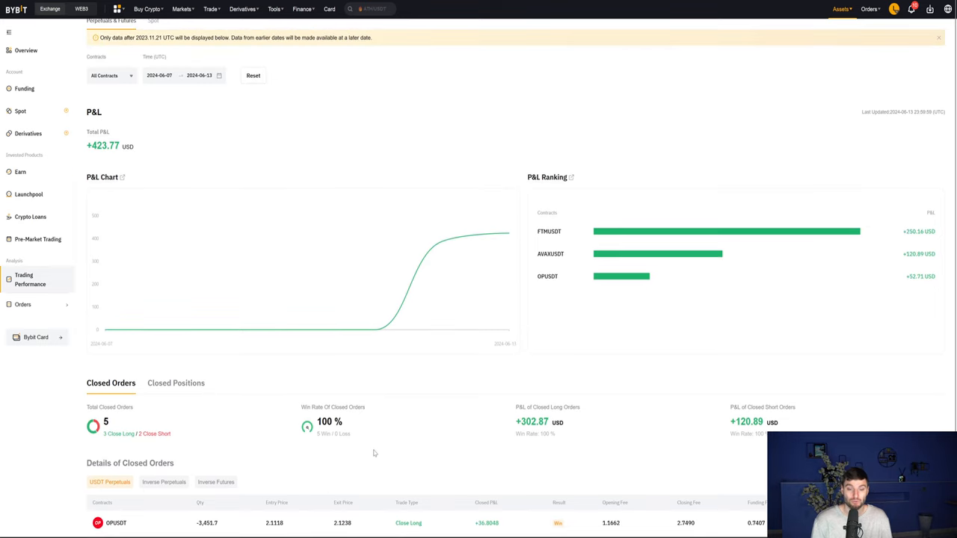
mouse_move(654, 334)
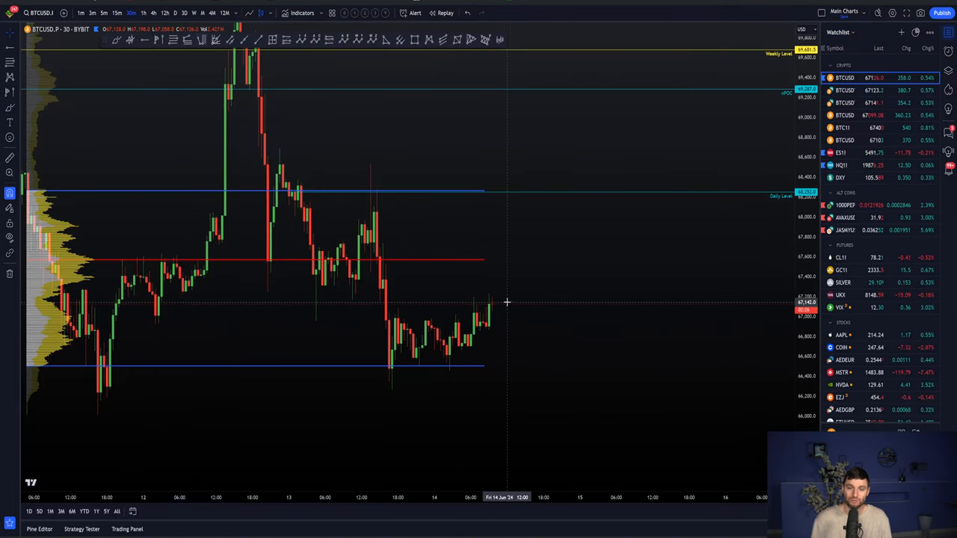
mouse_move(541, 273)
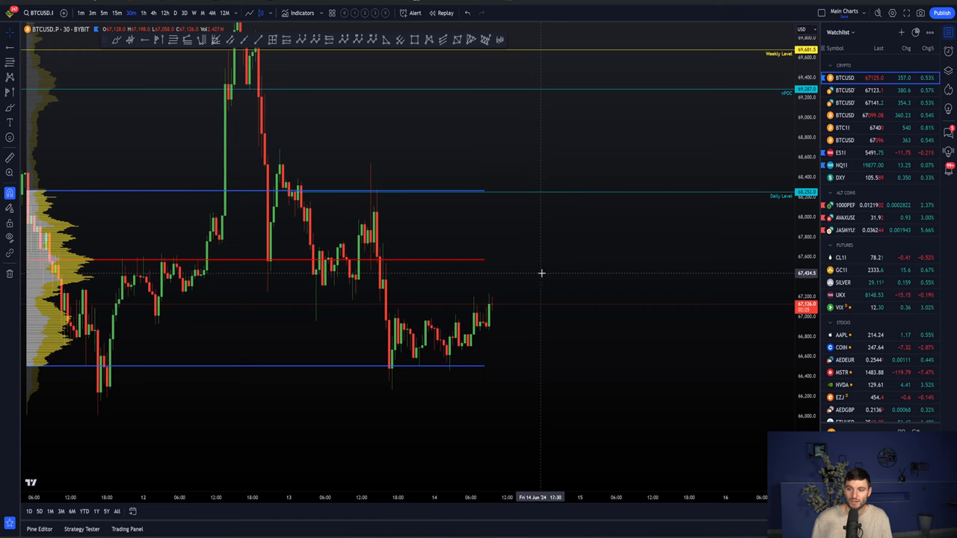
mouse_move(489, 270)
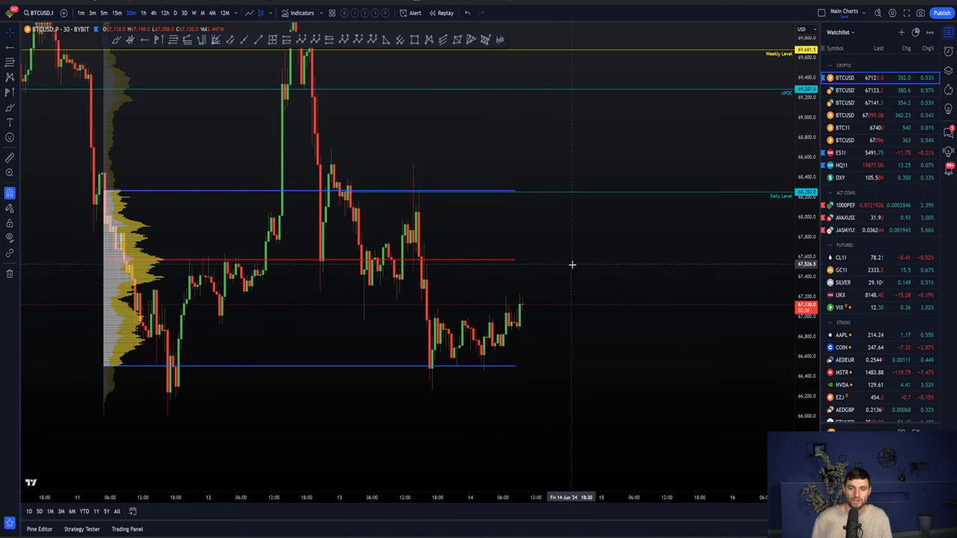
mouse_move(783, 287)
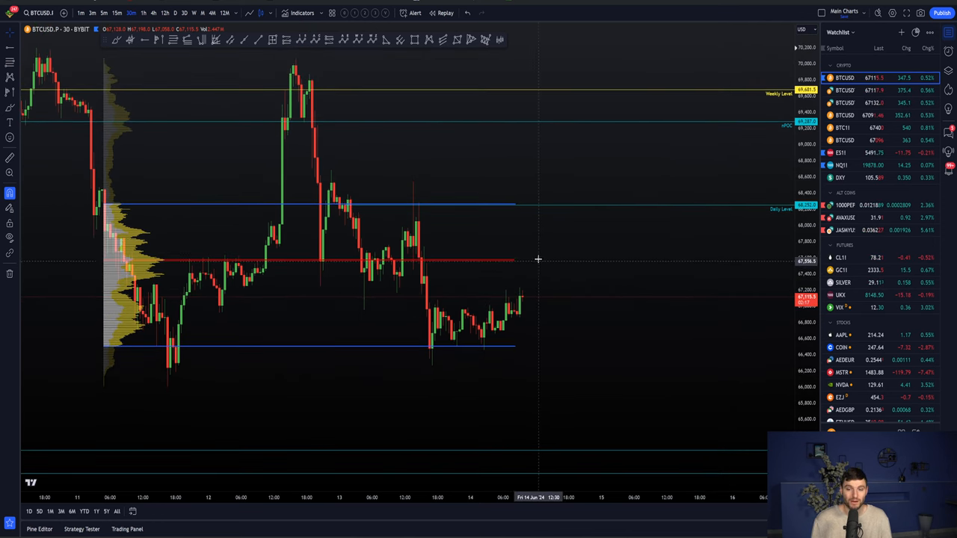
mouse_move(549, 258)
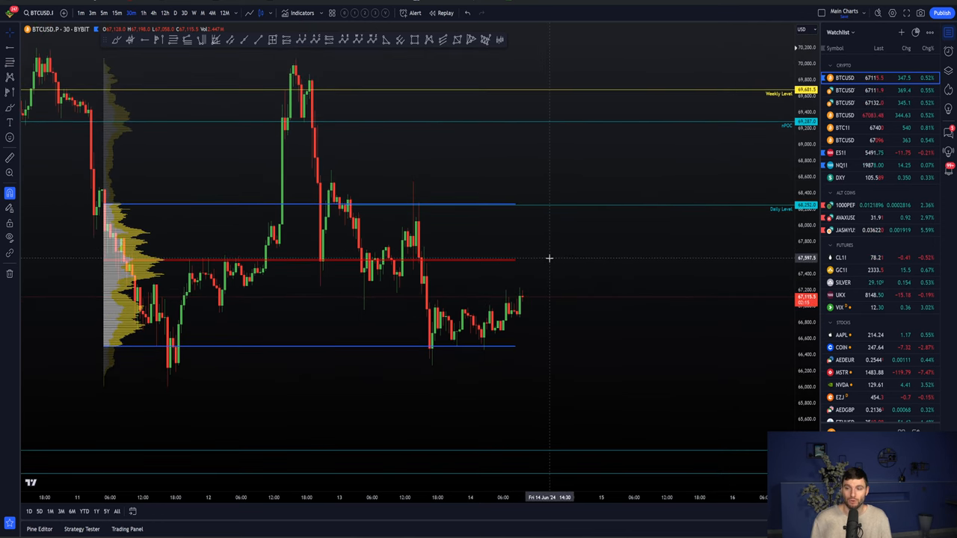
mouse_move(492, 208)
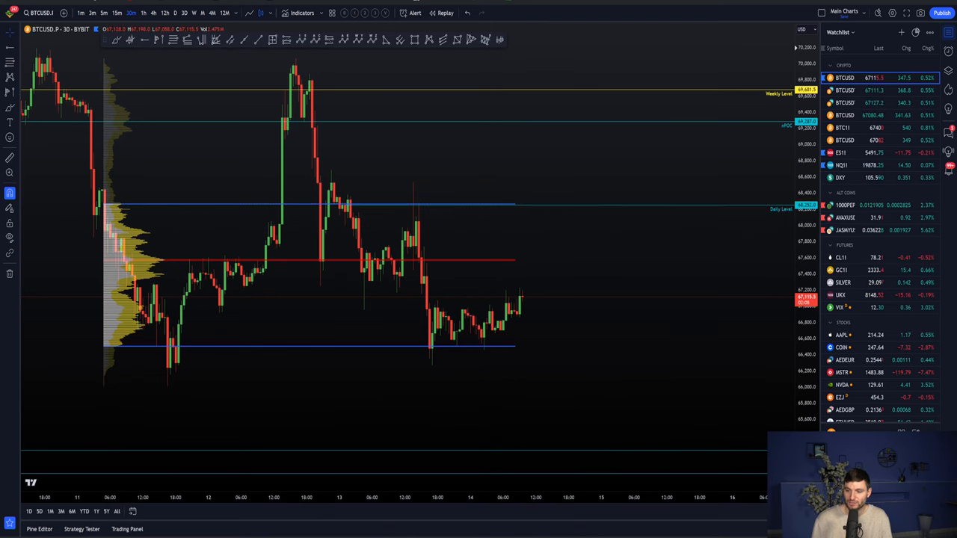
Select the browser tab holding the Bitcoin 4-hour TradingView chart
left_click(153, 13)
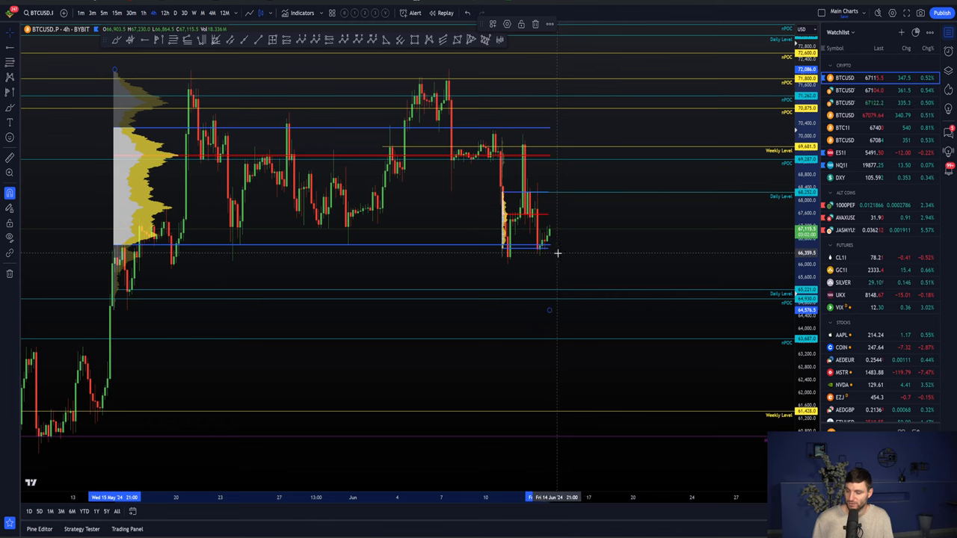
mouse_move(566, 258)
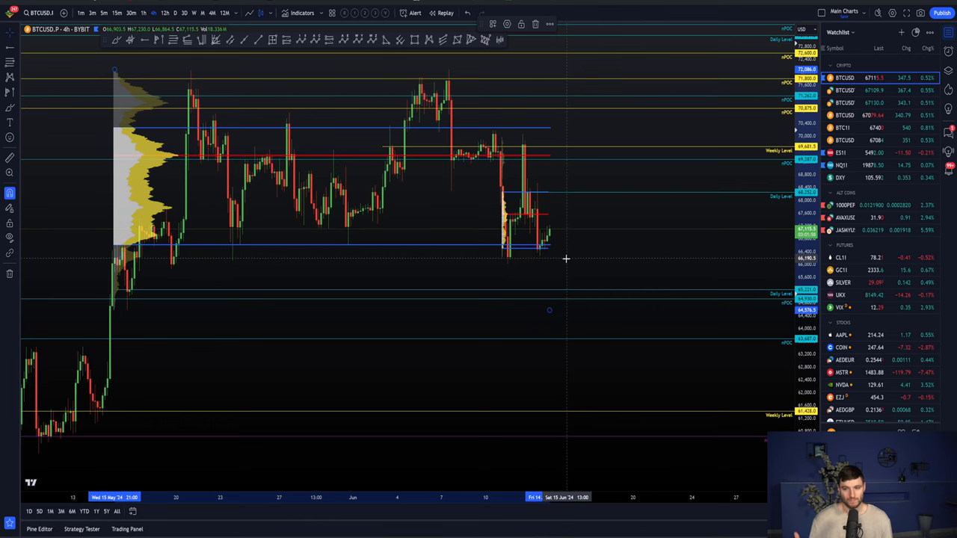
mouse_move(554, 254)
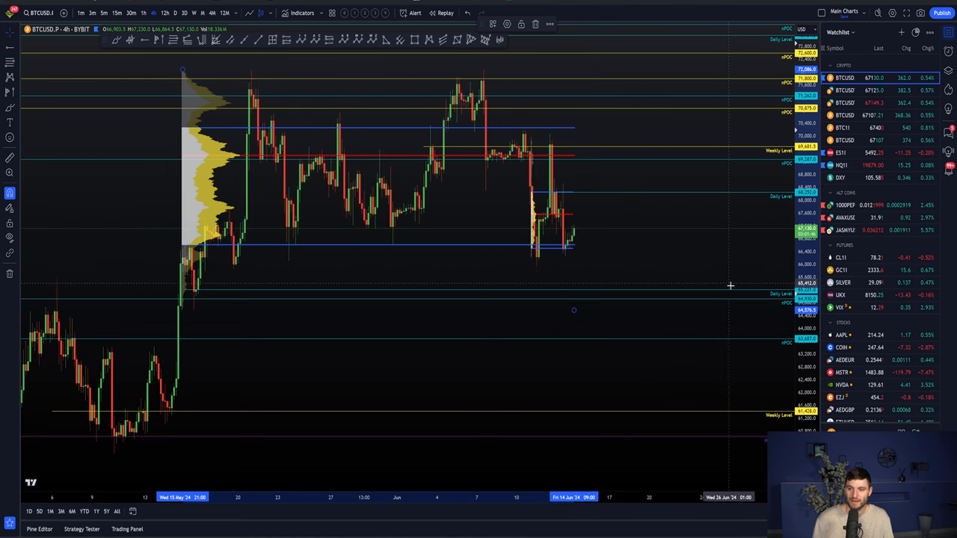
mouse_move(706, 314)
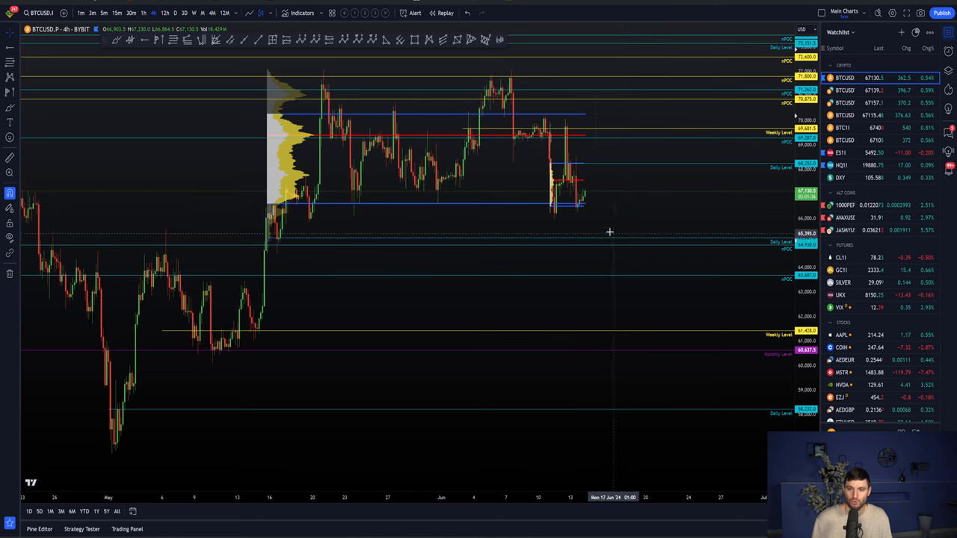
mouse_move(589, 217)
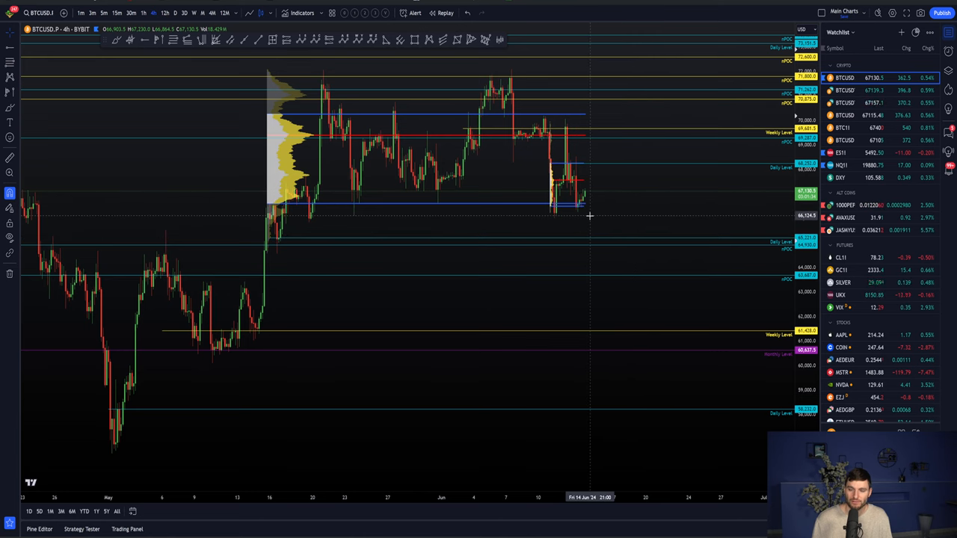
mouse_move(665, 254)
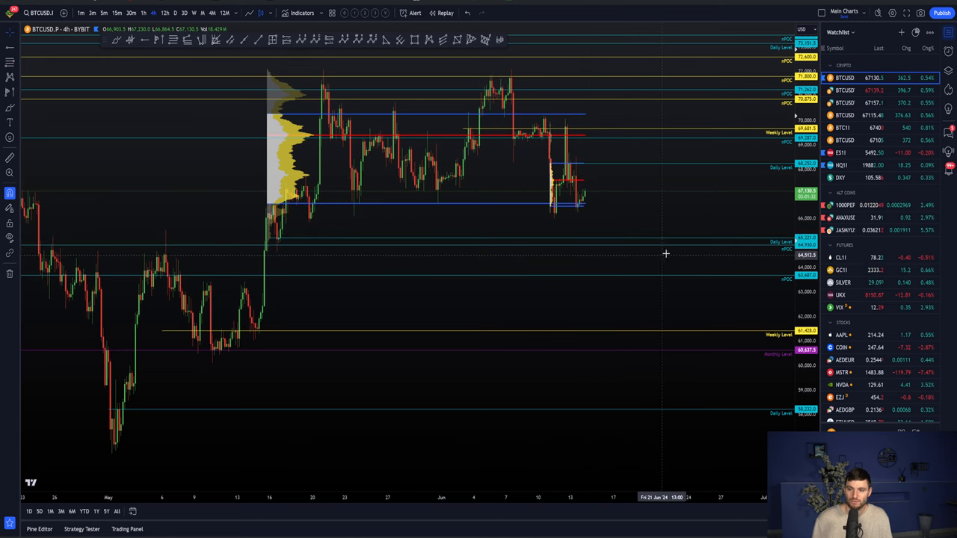
mouse_move(650, 255)
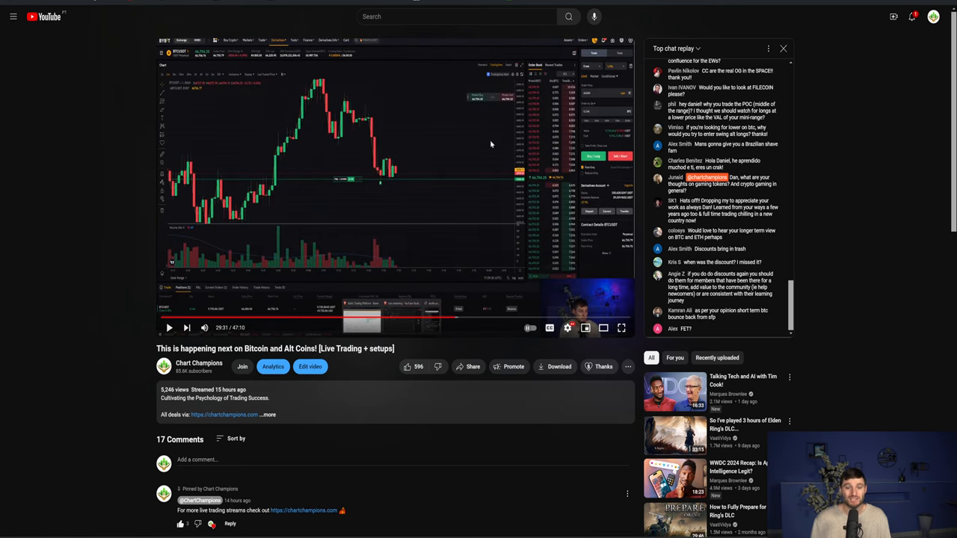
mouse_move(336, 216)
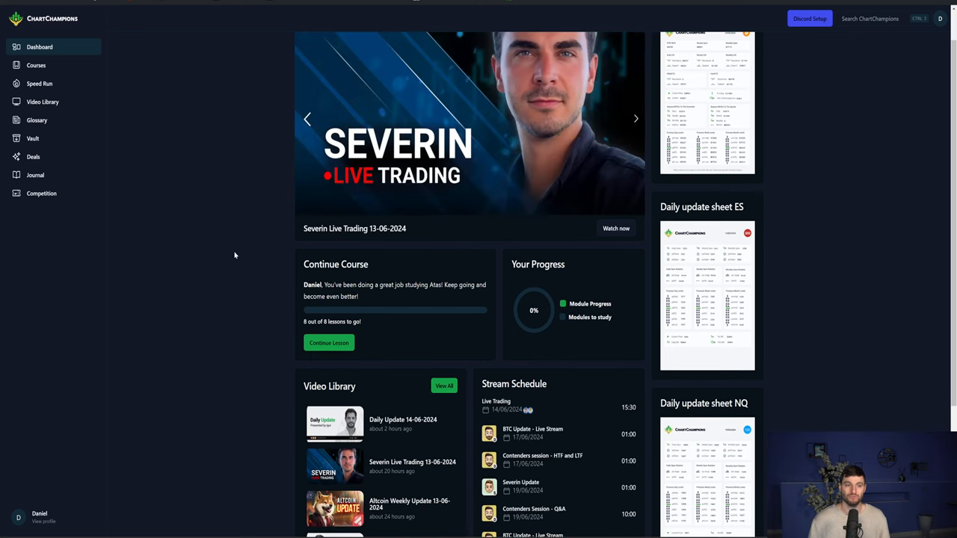
Scroll the ChartChampions dashboard's video library, then move to another browser tab
scroll("down", 3)
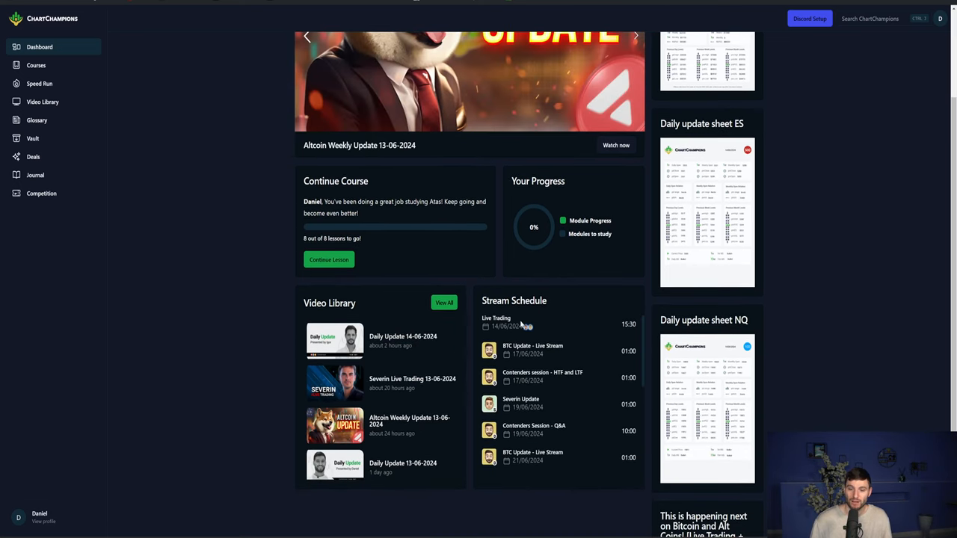
mouse_move(224, 293)
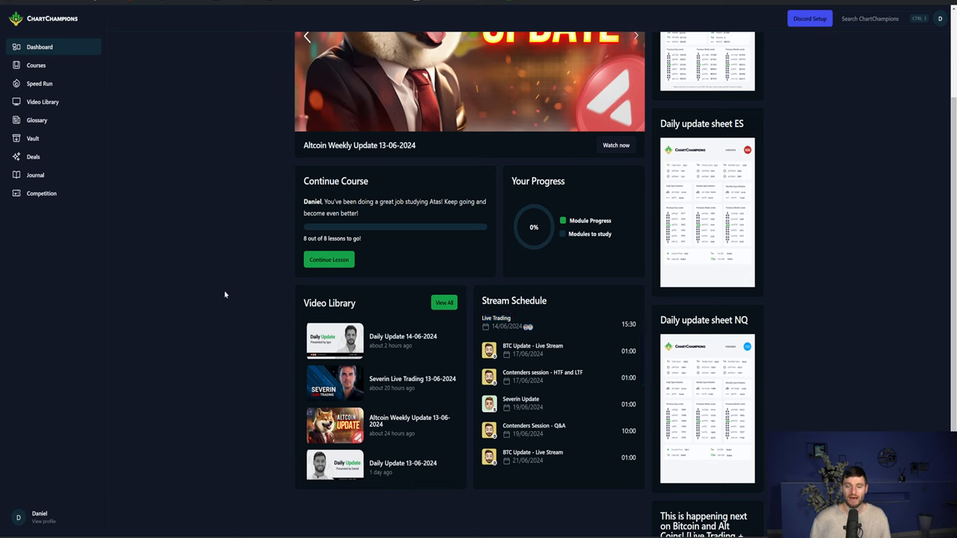
left_click(635, 35)
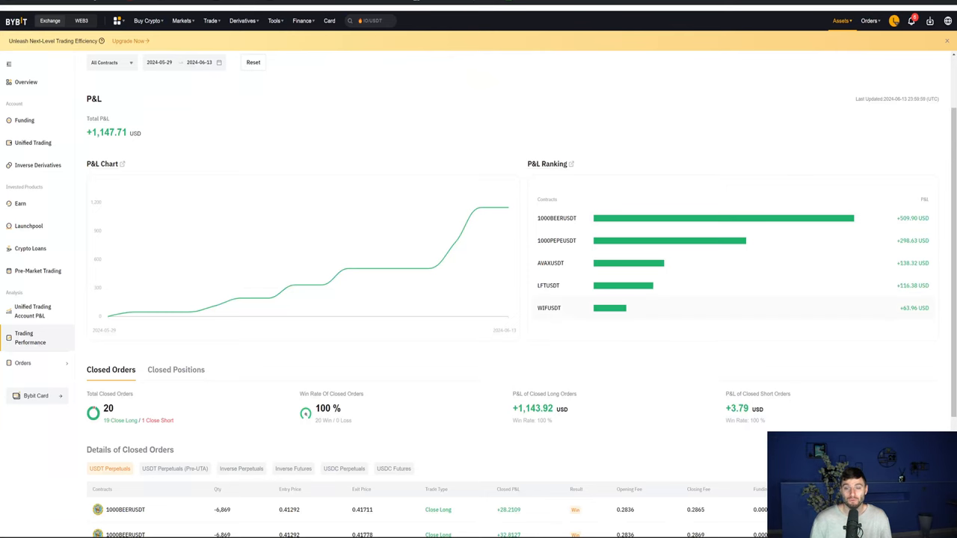
mouse_move(408, 396)
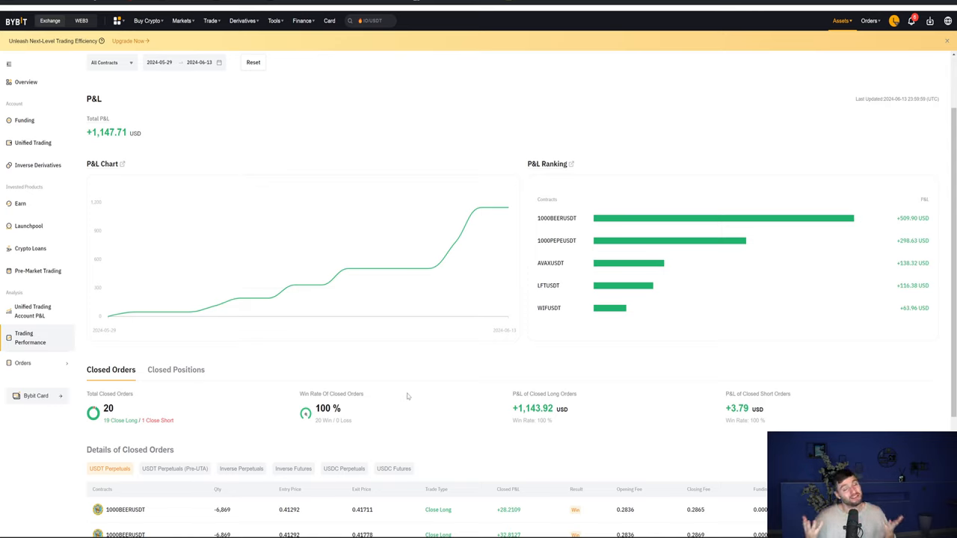
mouse_move(349, 269)
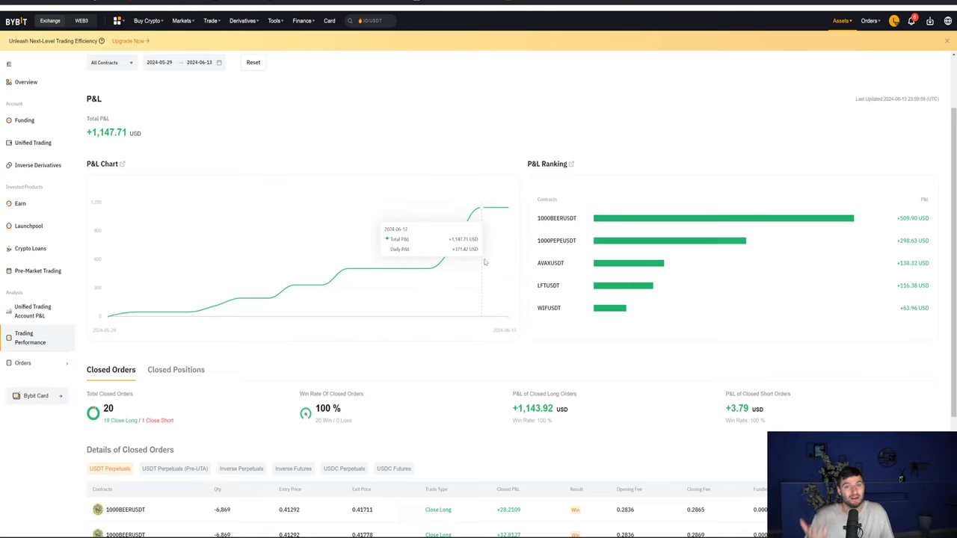
mouse_move(248, 273)
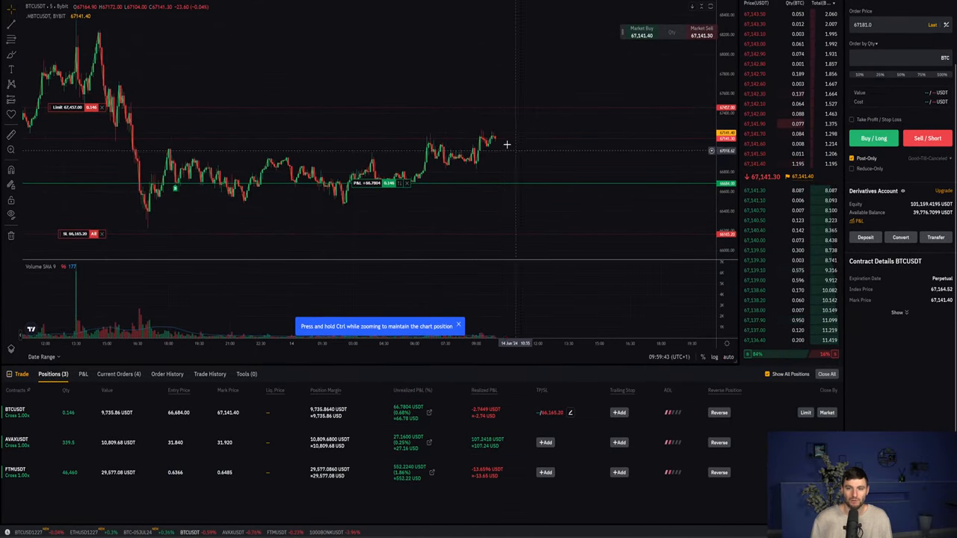
mouse_move(539, 103)
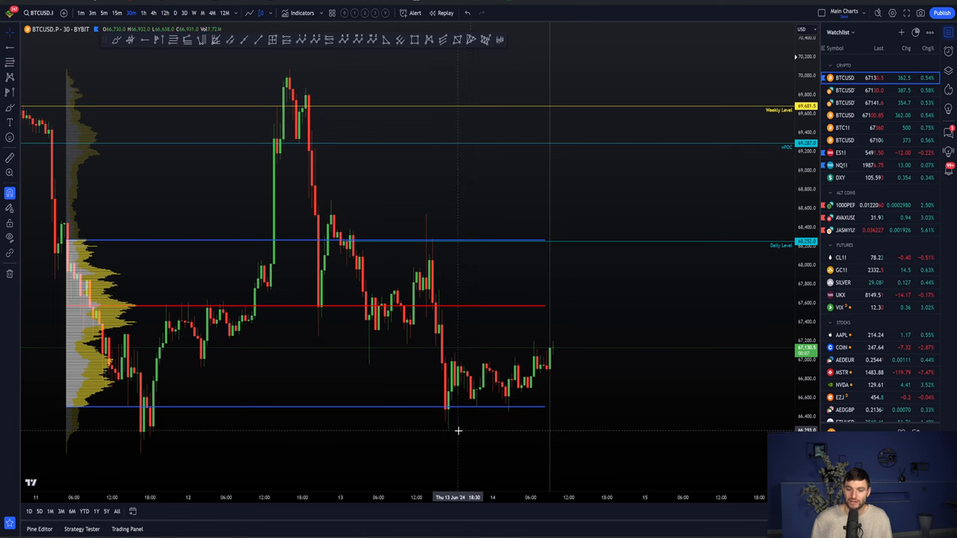
mouse_move(564, 314)
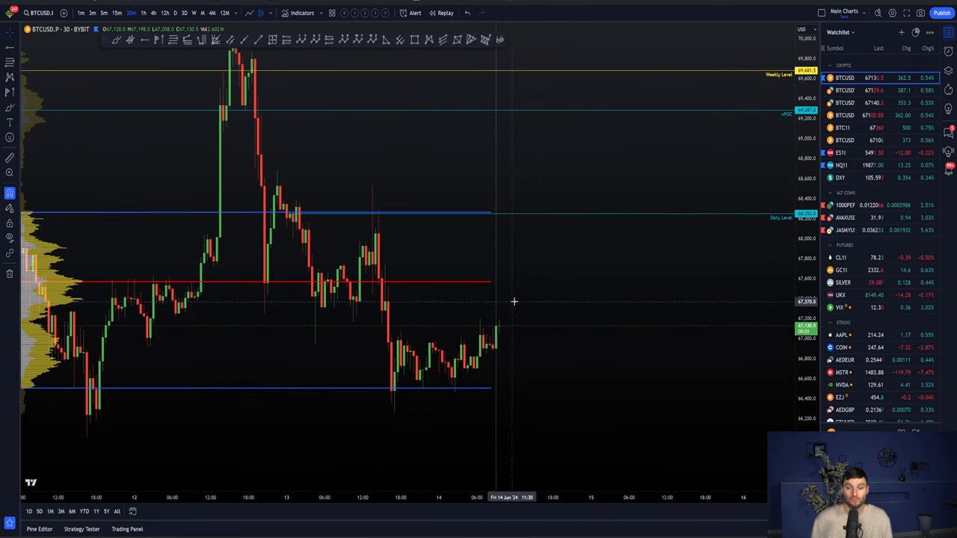
mouse_move(546, 282)
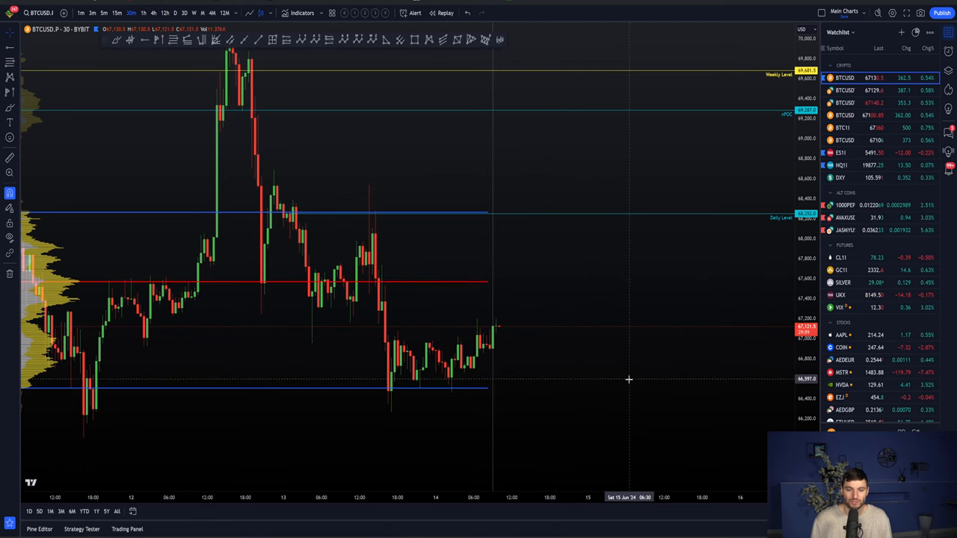
mouse_move(557, 285)
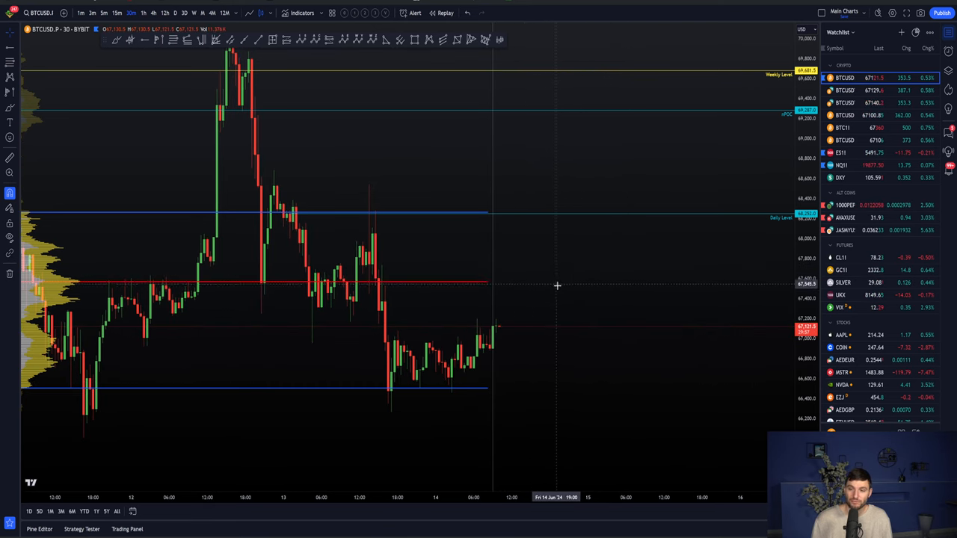
mouse_move(621, 218)
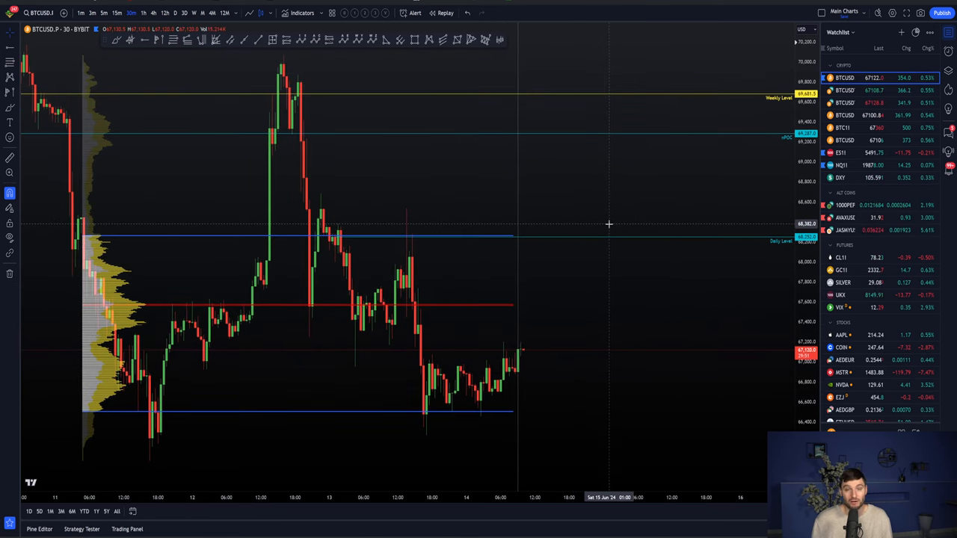
mouse_move(694, 113)
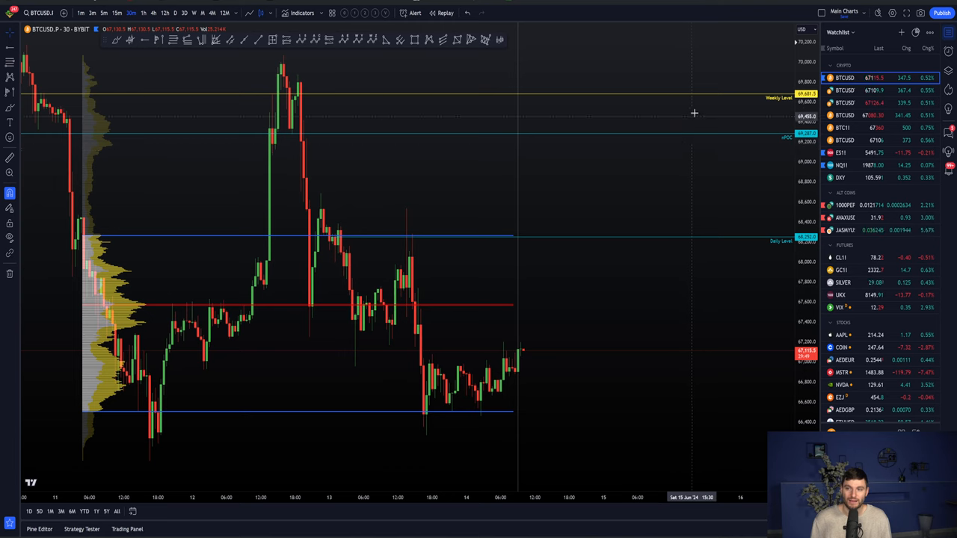
mouse_move(735, 188)
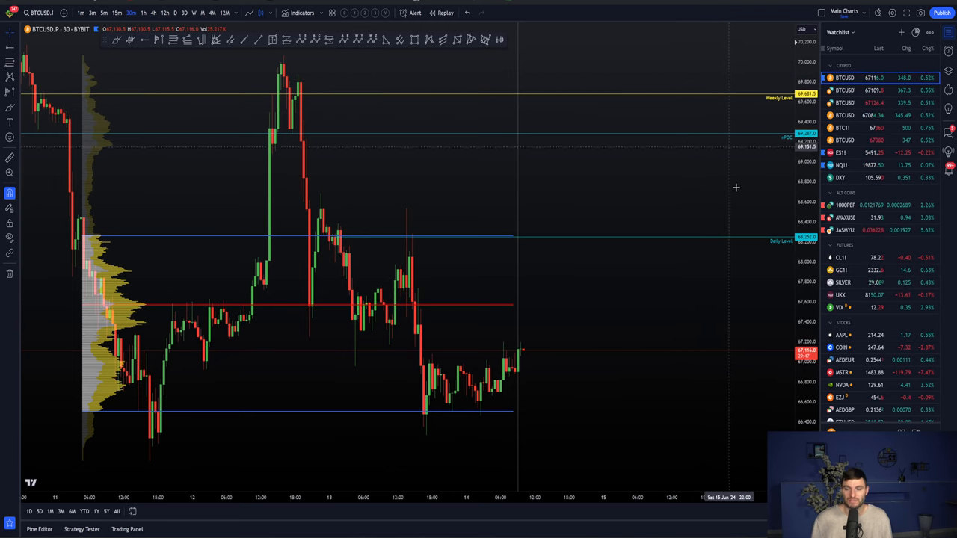
mouse_move(553, 281)
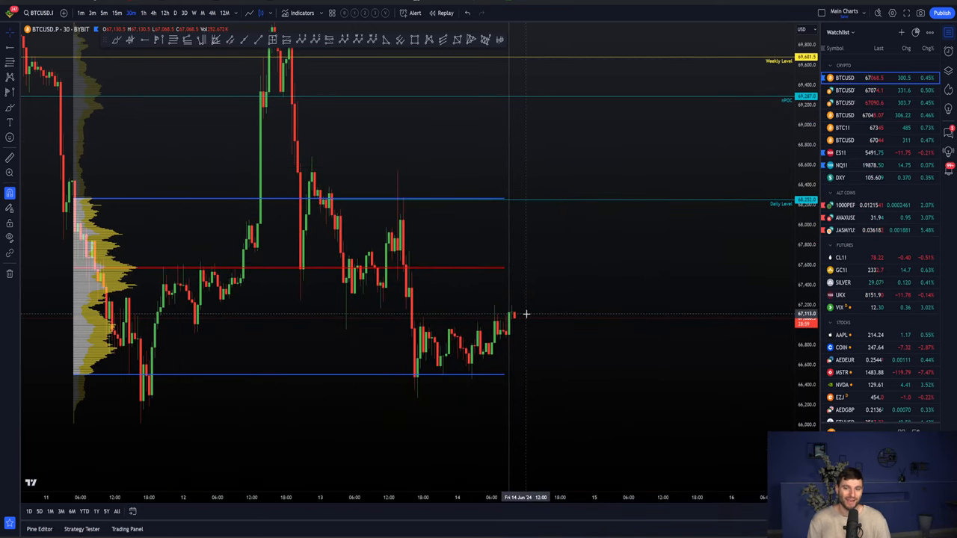
mouse_move(551, 262)
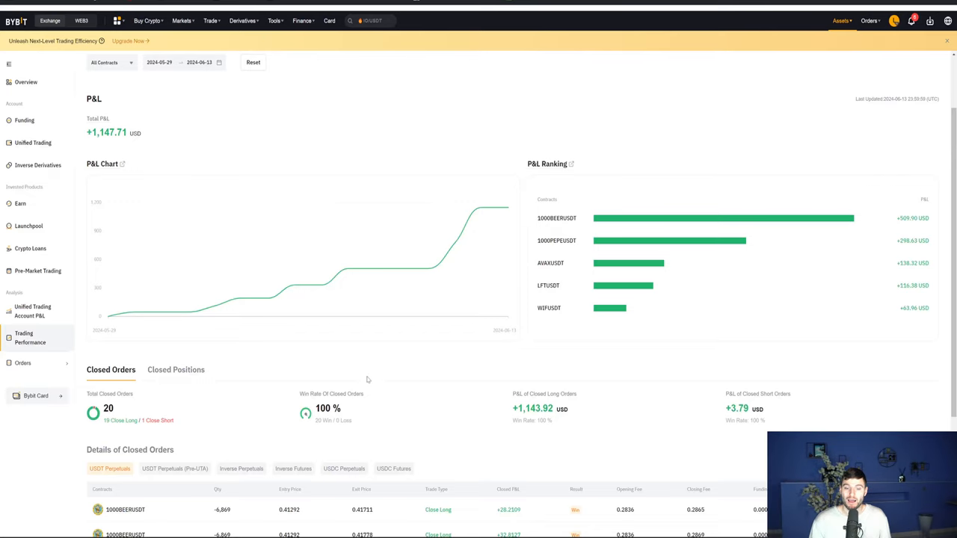
mouse_move(504, 461)
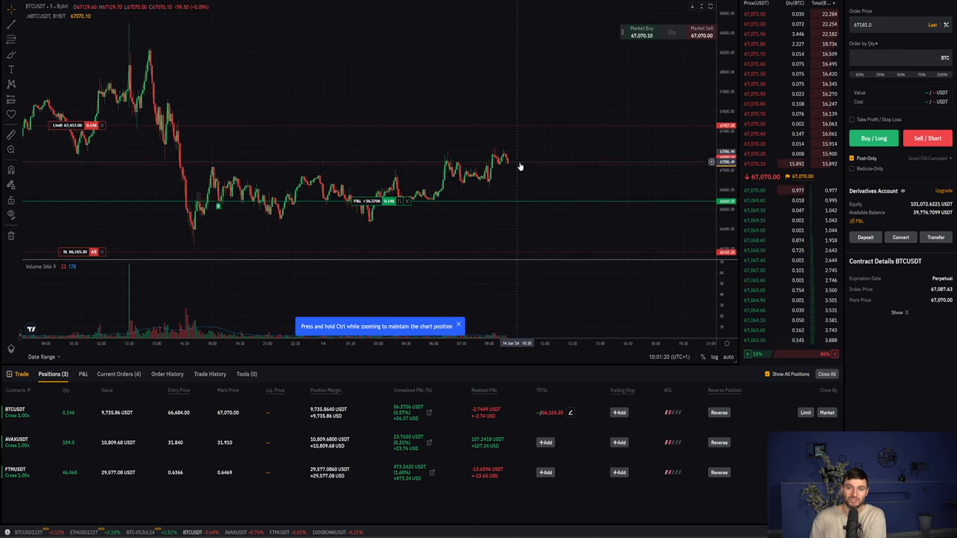
mouse_move(552, 129)
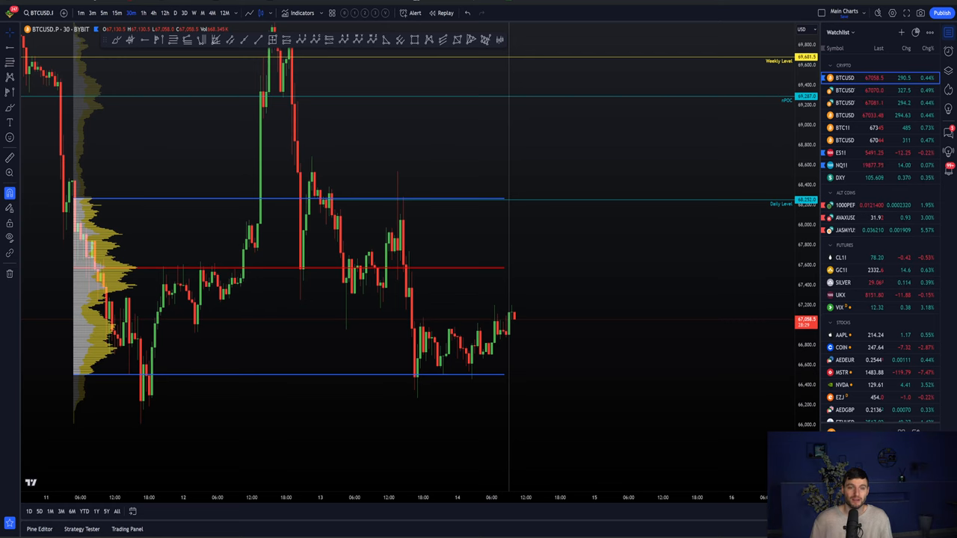
mouse_move(476, 249)
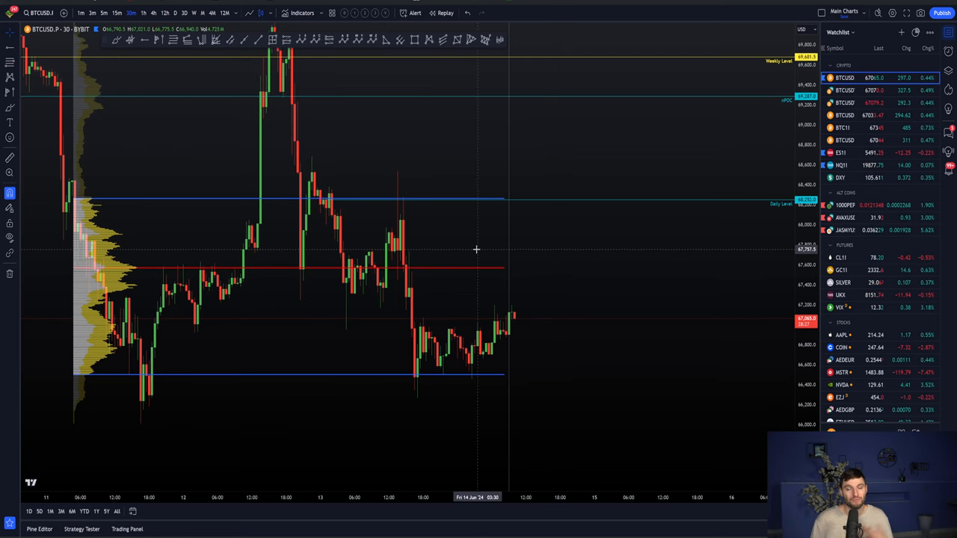
mouse_move(246, 171)
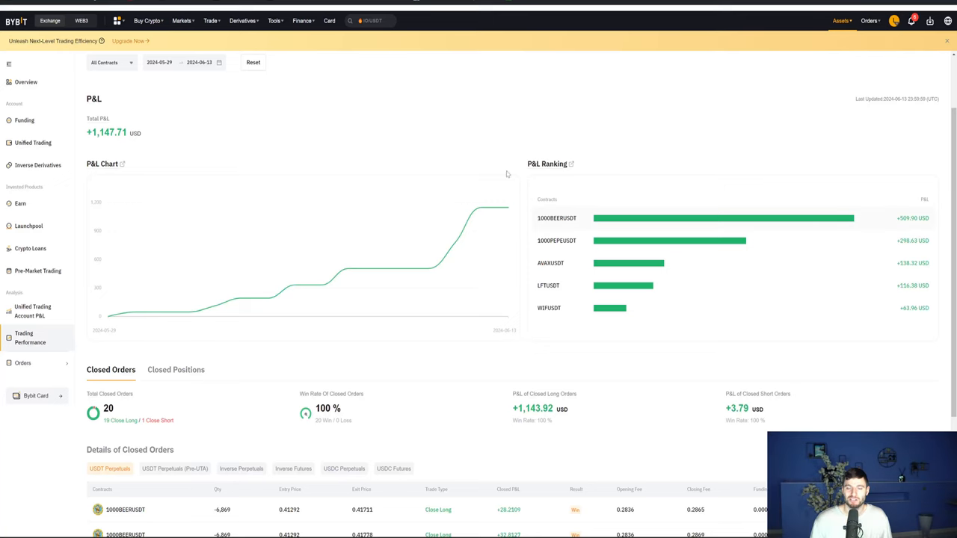
mouse_move(444, 140)
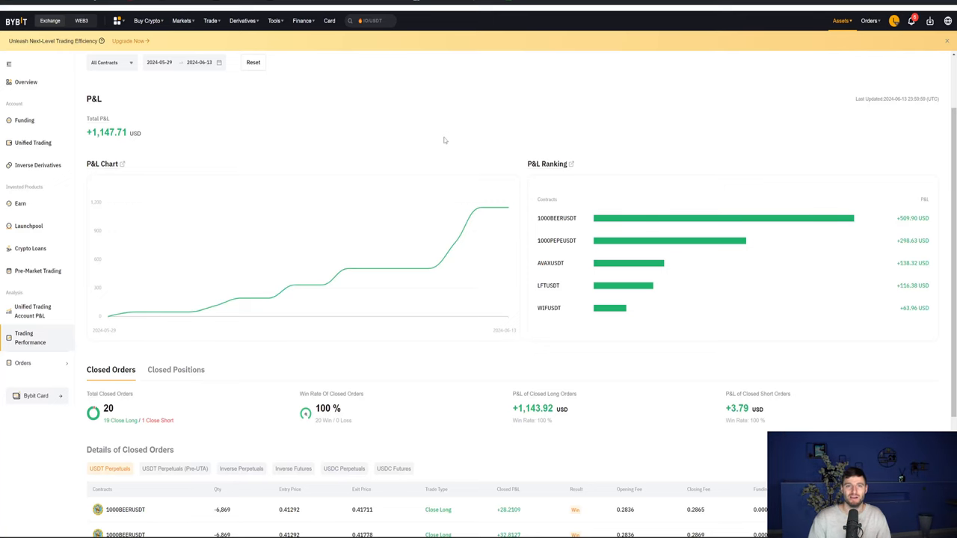